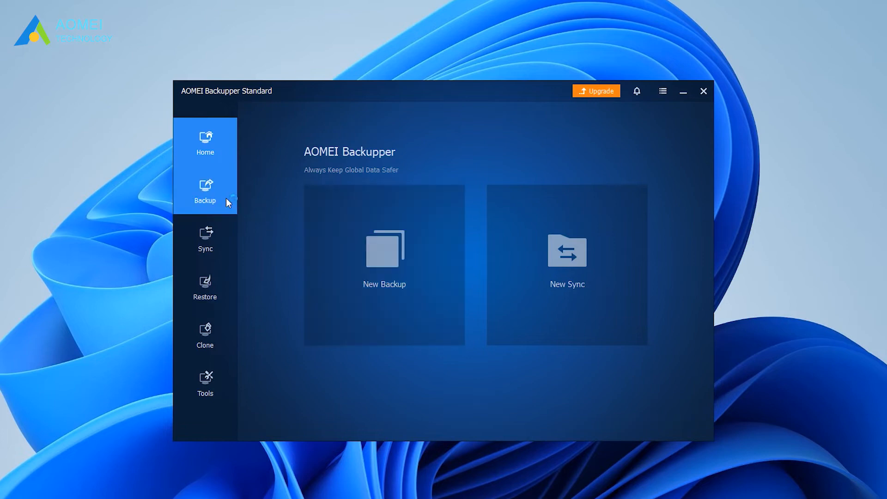
Create a File Backup with the E: folder as source and C:\ as destination, then start it.
left_click(204, 191)
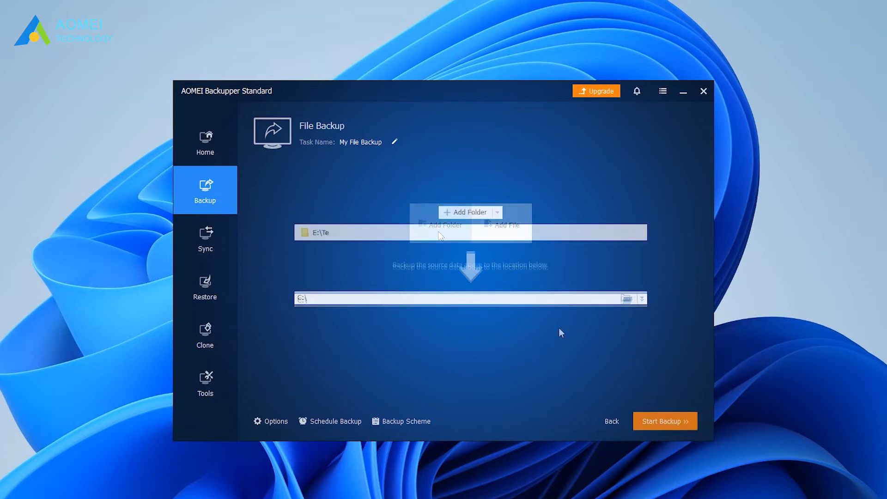
left_click(640, 298)
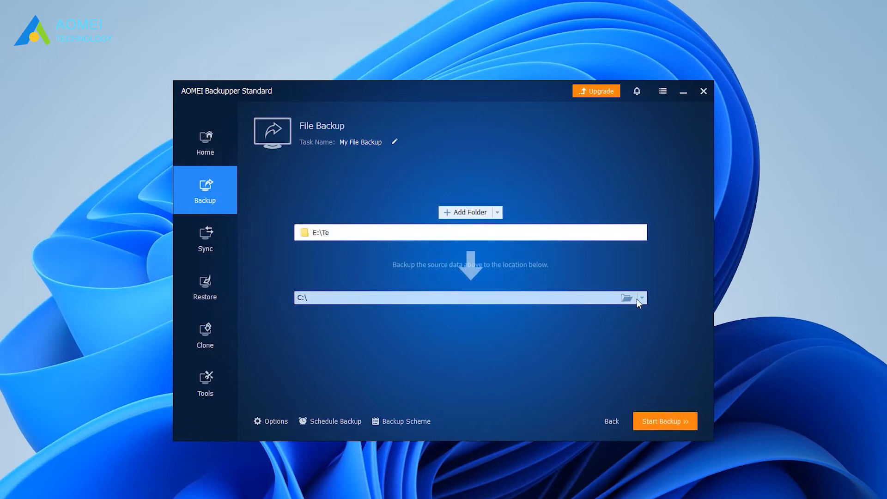
left_click(641, 298)
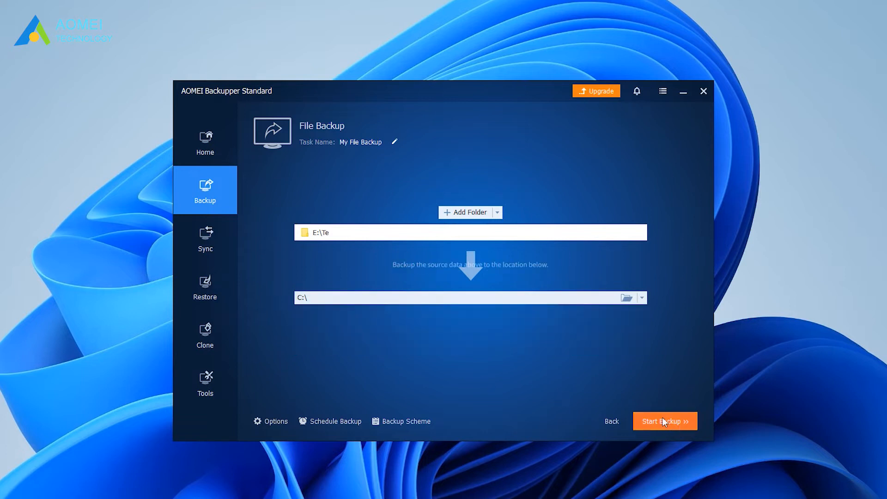
left_click(665, 421)
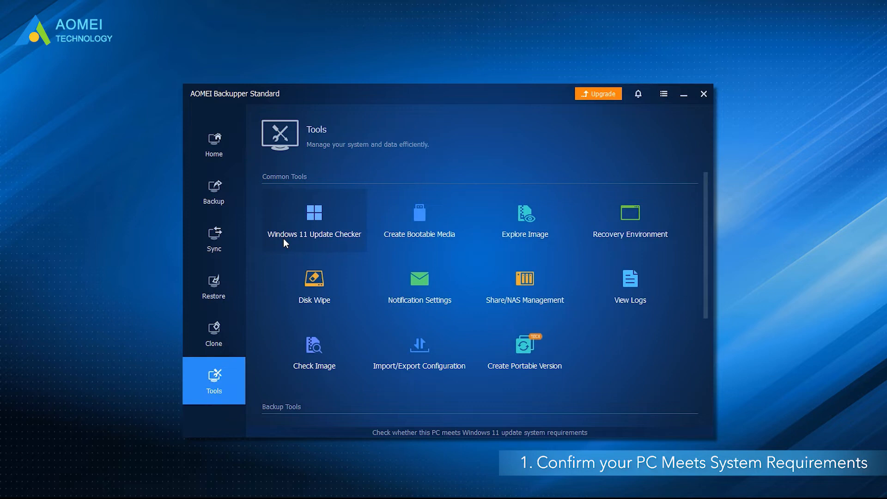
Show the Home overview listing the Disk Backup(5) task dated 7/19/2021.
left_click(314, 221)
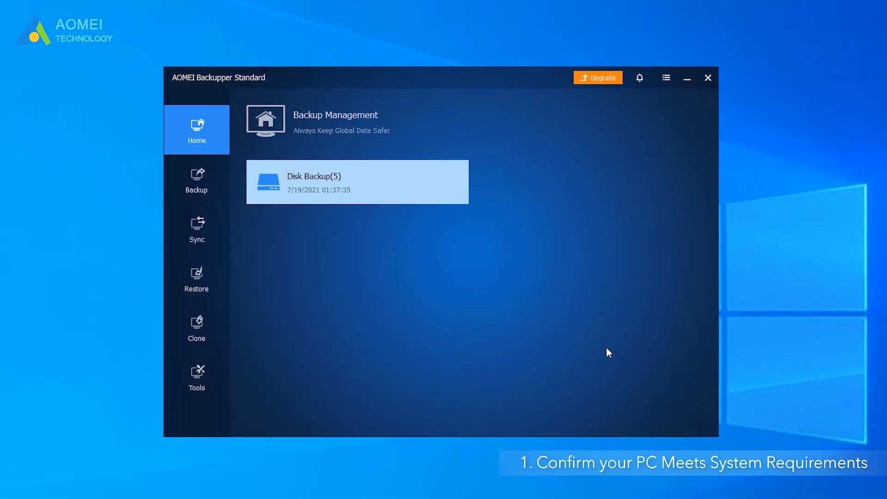
Run the Windows 11 Update Checker from Tools and start the compatibility check.
left_click(197, 377)
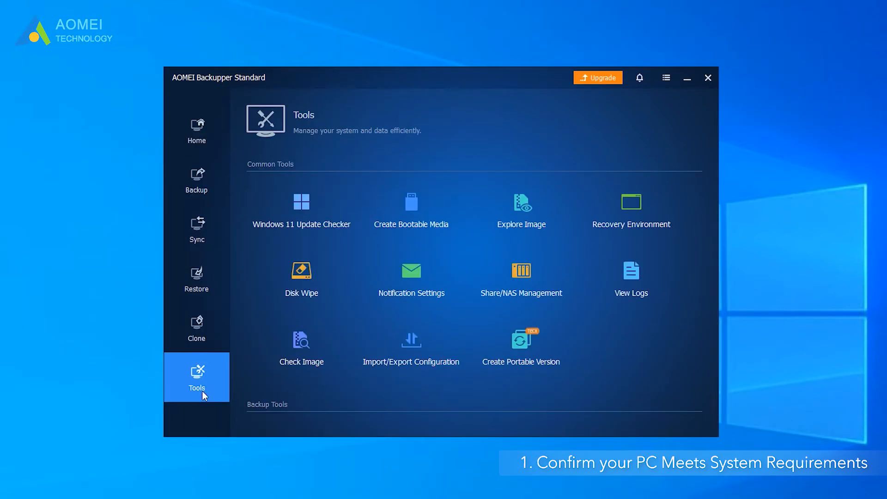
mouse_move(269, 262)
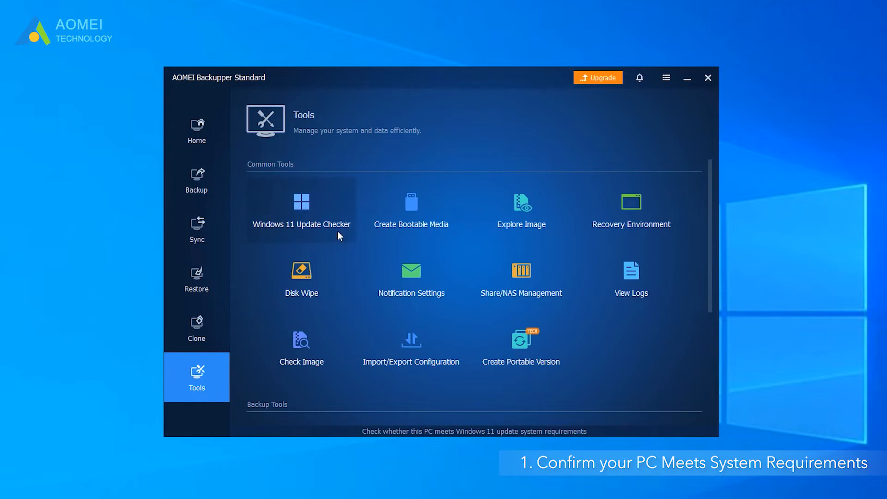
left_click(301, 209)
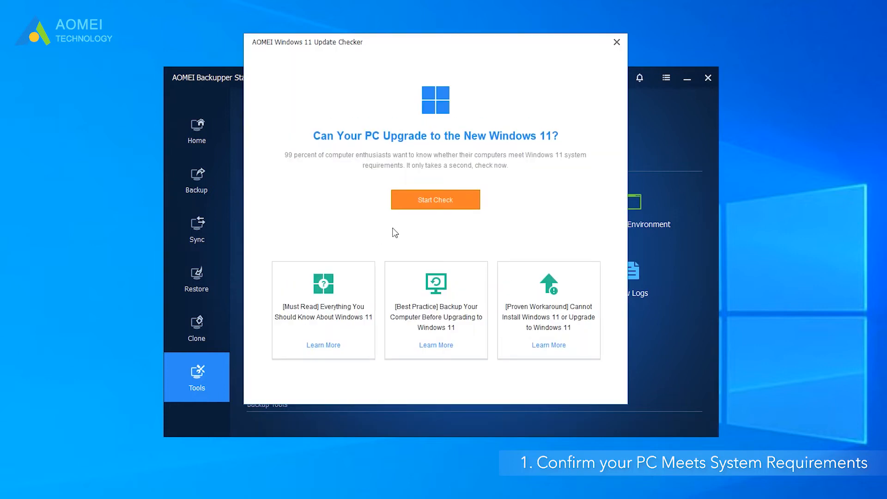
left_click(435, 199)
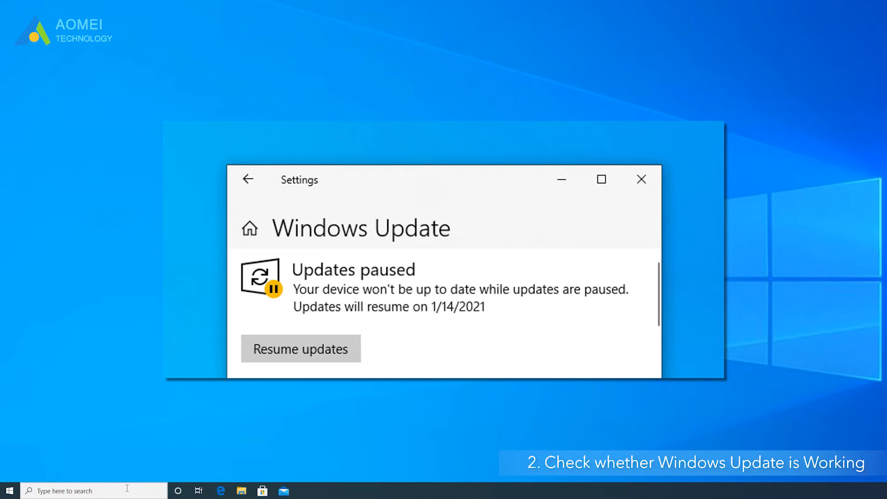
Find Settings through taskbar search and resume the paused Windows updates.
left_click(640, 180)
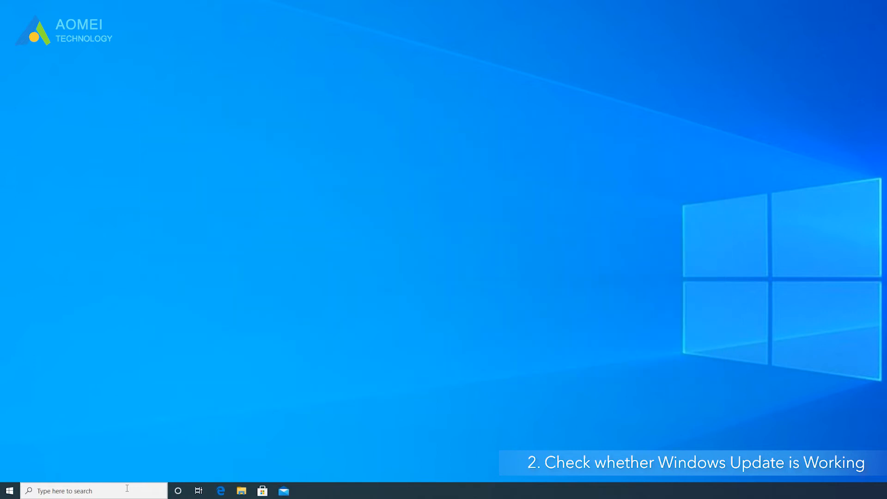
left_click(85, 490)
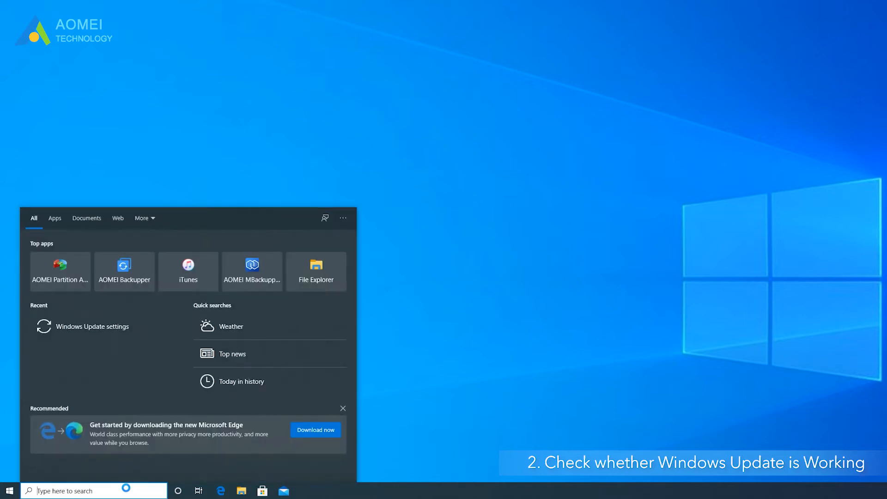
type("Settings")
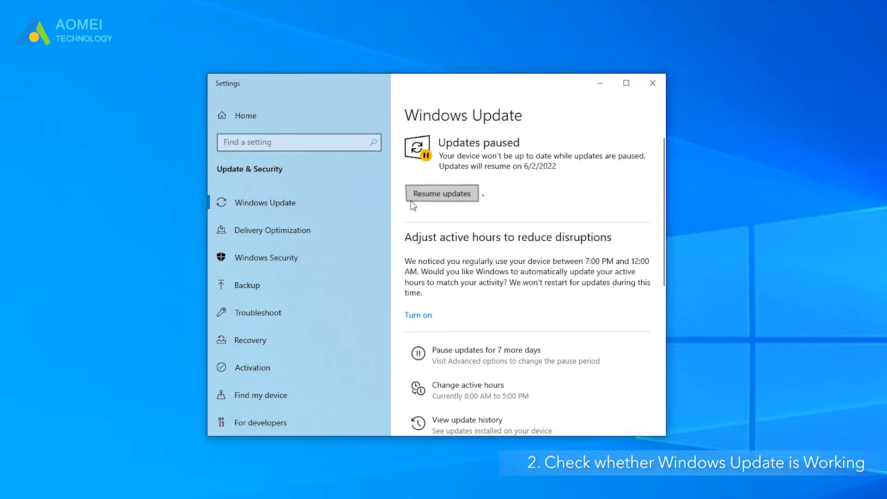
left_click(441, 193)
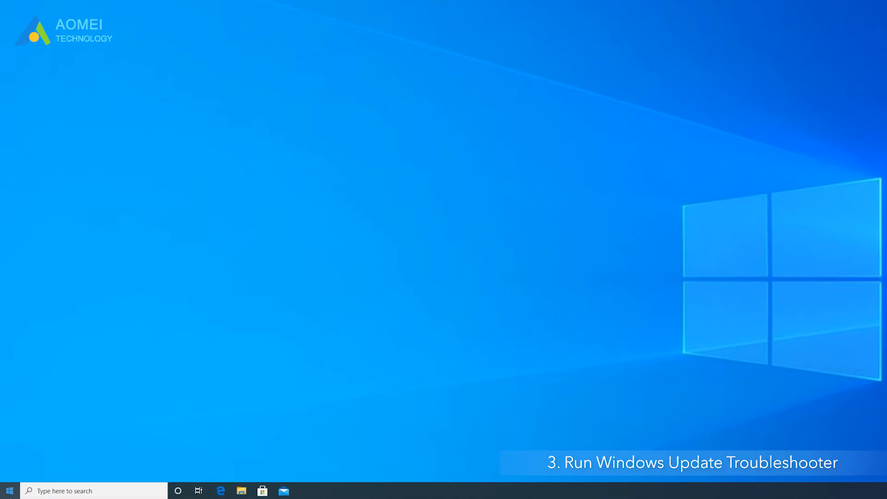
Run the Windows Update troubleshooter under Update & Security > Troubleshoot, then stop the scan.
left_click(9, 490)
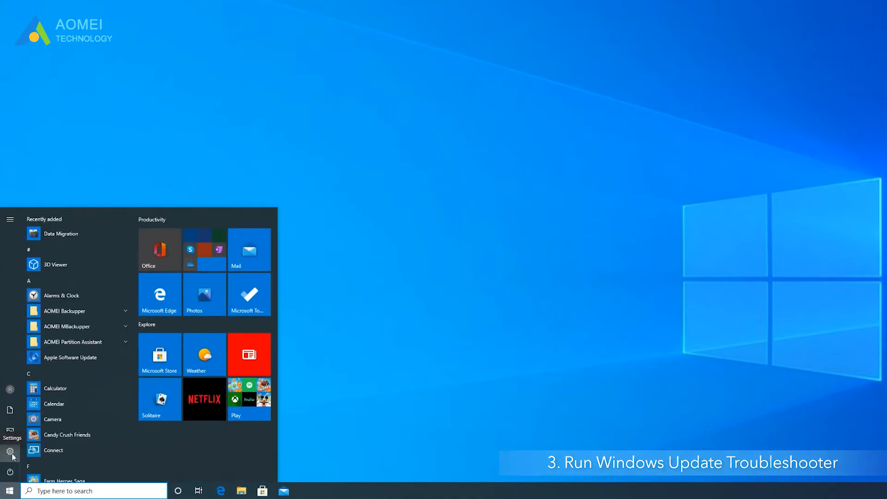
left_click(10, 451)
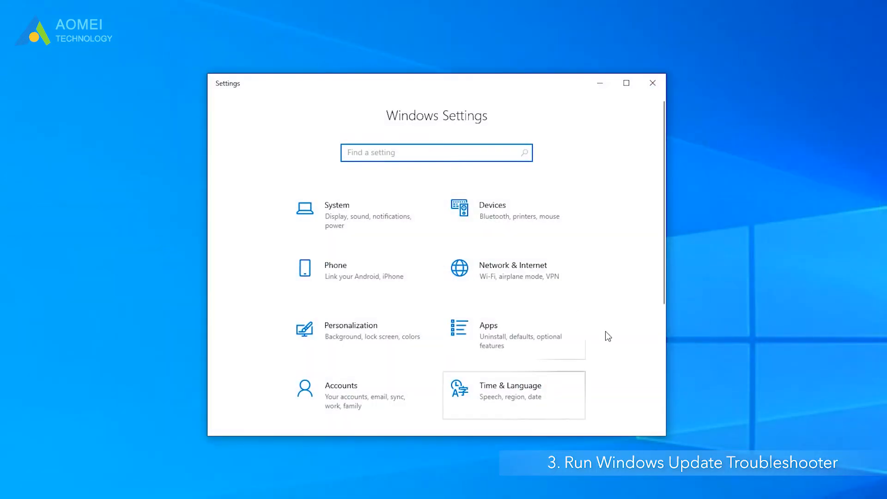
scroll("down", 3)
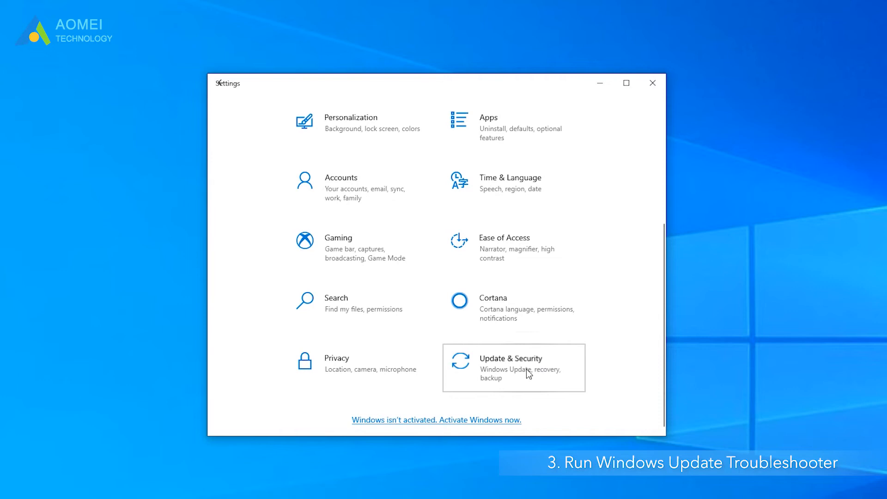
left_click(510, 358)
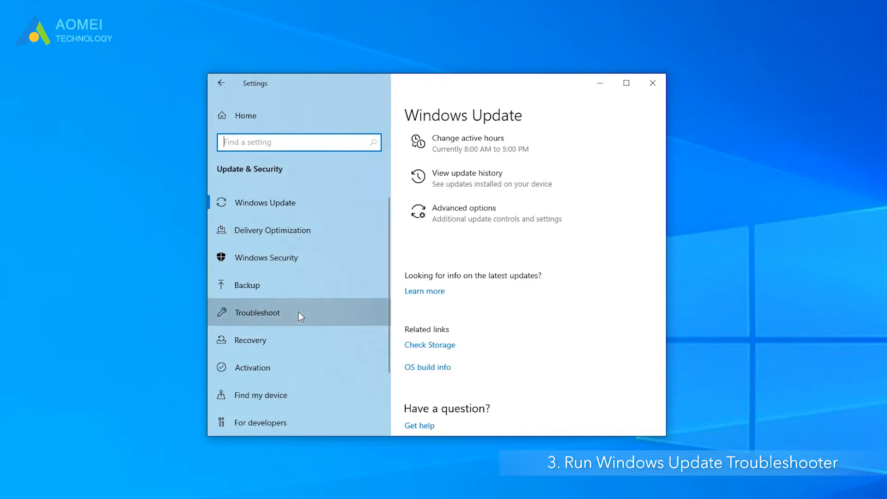
left_click(258, 313)
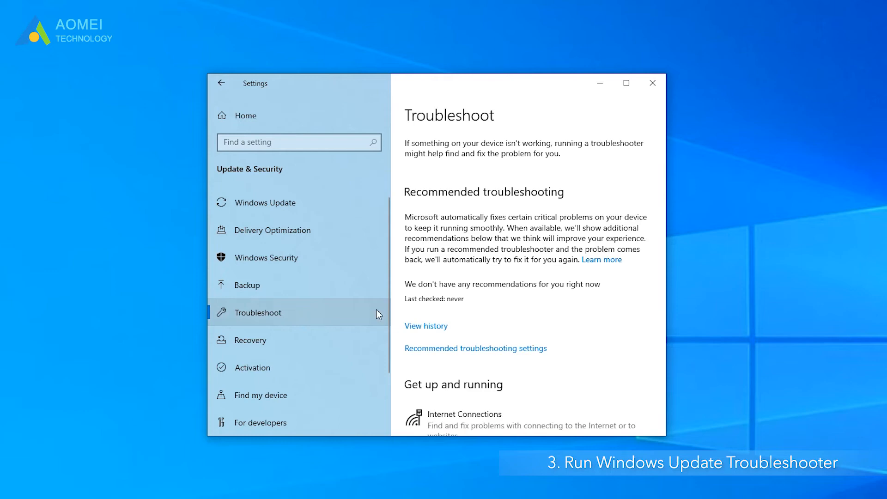
scroll("down", 3)
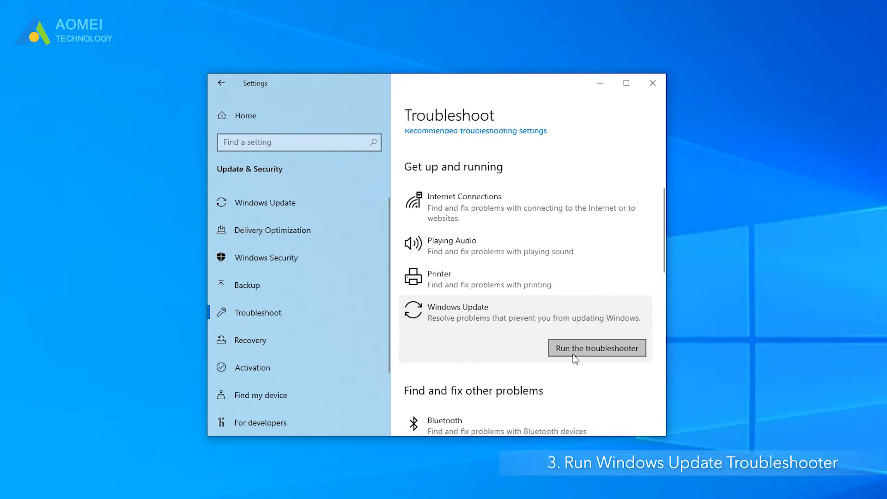
left_click(595, 348)
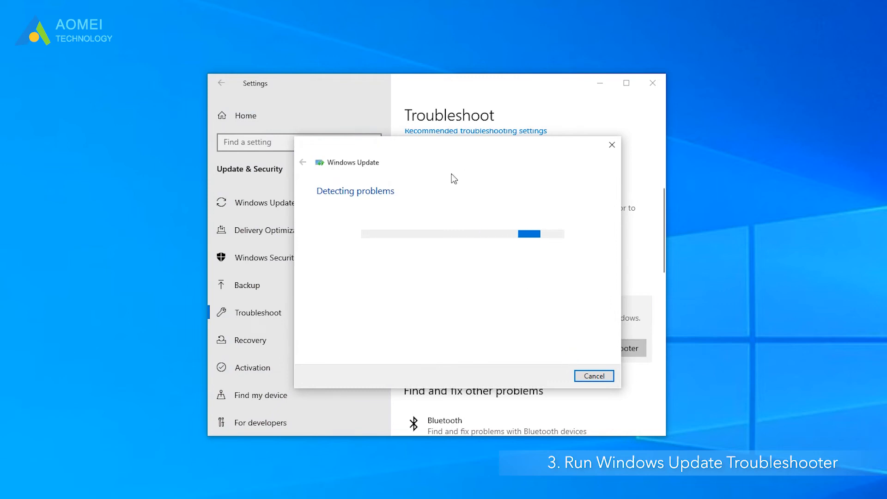
mouse_move(396, 310)
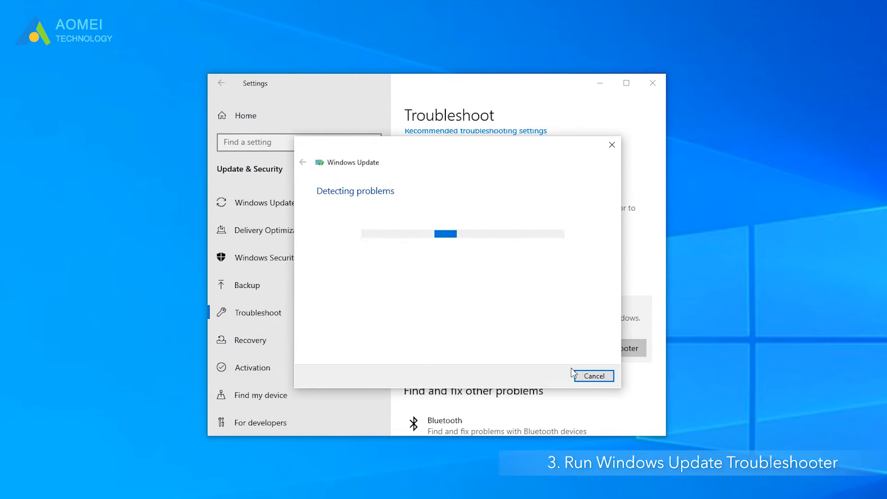
left_click(593, 376)
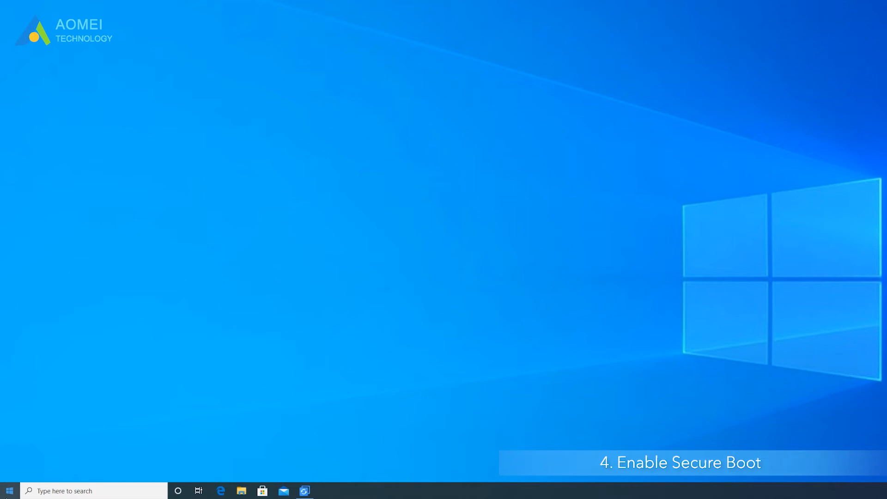
Trigger Restart now under Advanced startup on the Update & Security Recovery page.
left_click(9, 490)
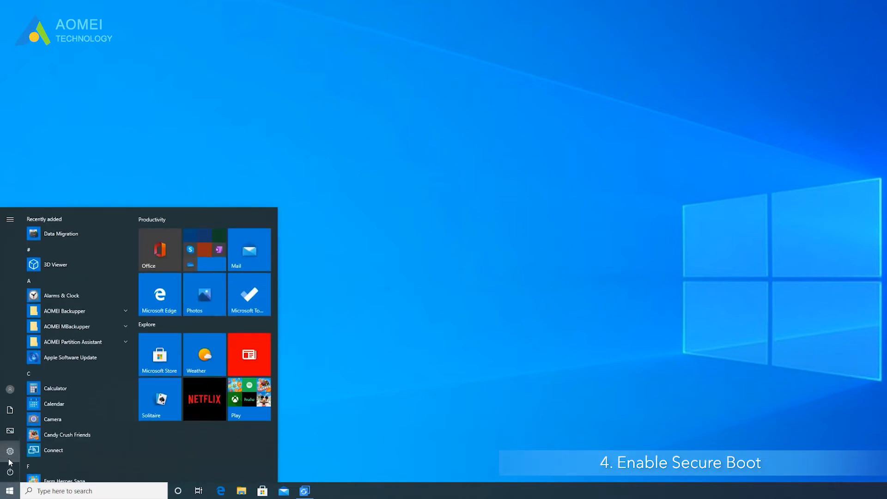
left_click(9, 451)
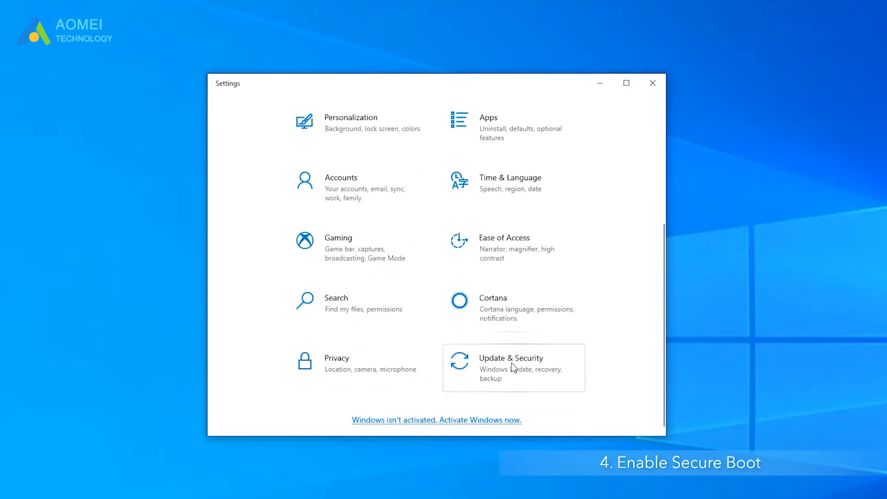
left_click(511, 358)
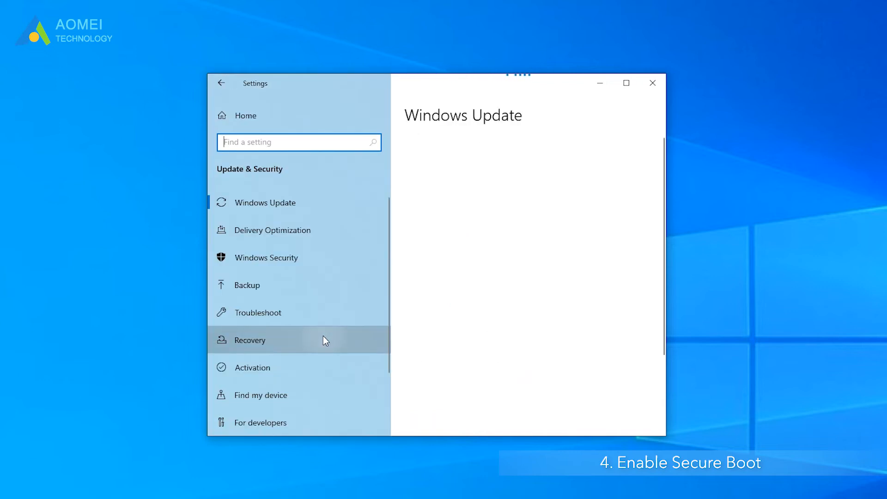
left_click(250, 341)
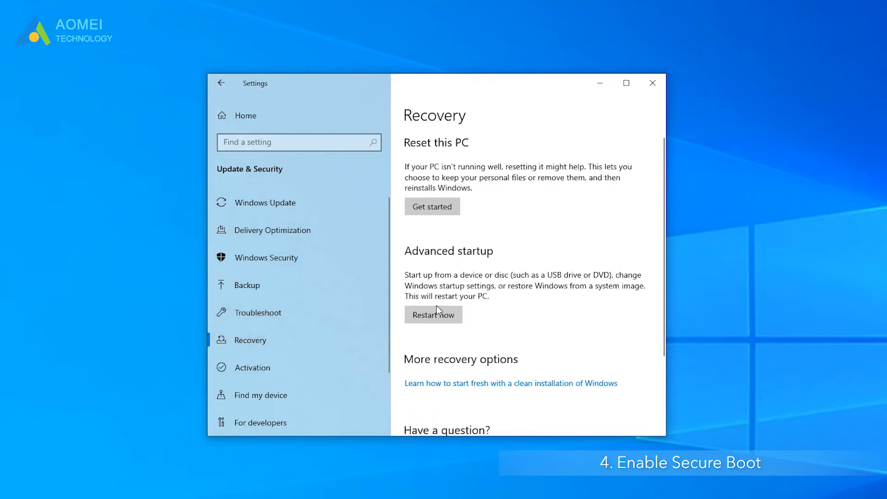
left_click(433, 315)
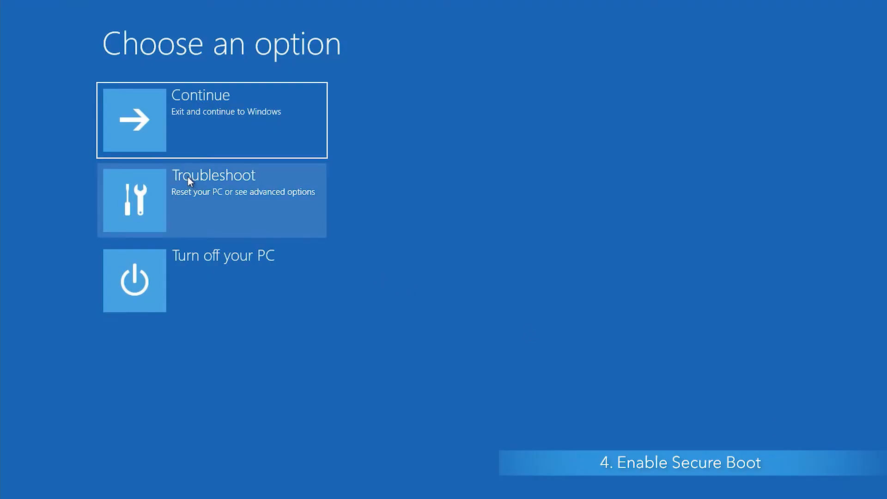
Choose Troubleshoot > Advanced options > UEFI Firmware Settings and confirm the restart.
left_click(212, 200)
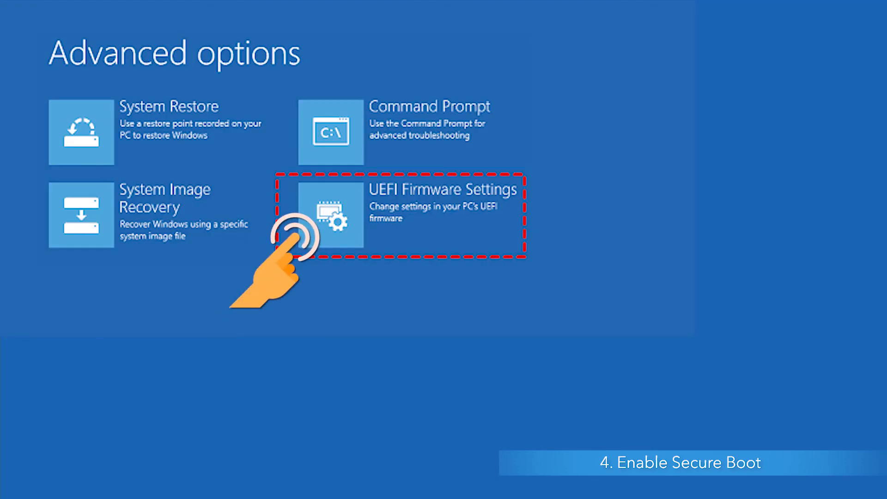
left_click(331, 215)
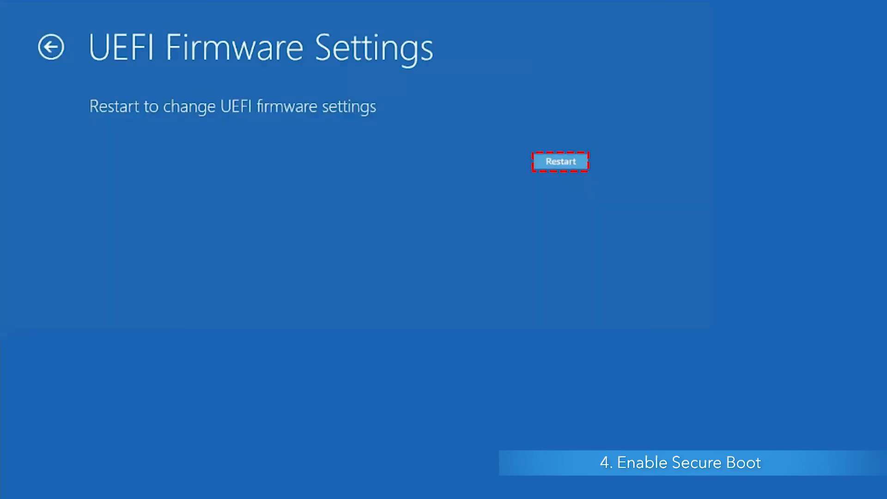
left_click(560, 162)
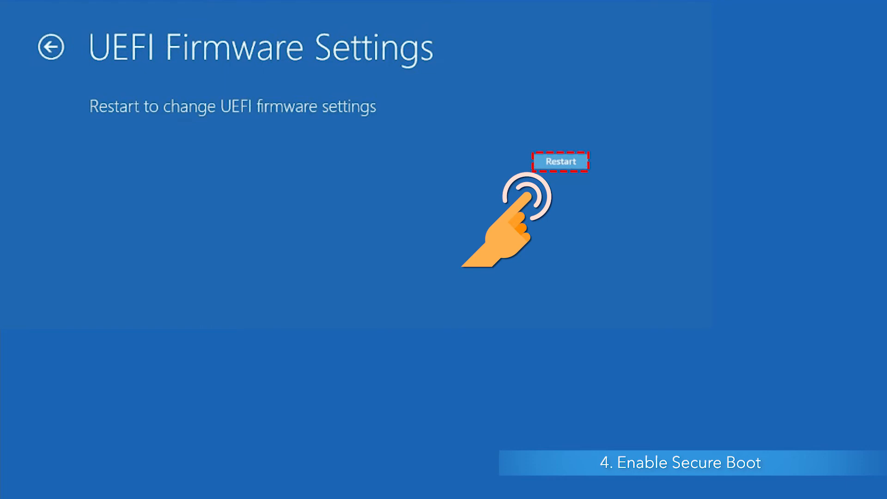
left_click(560, 161)
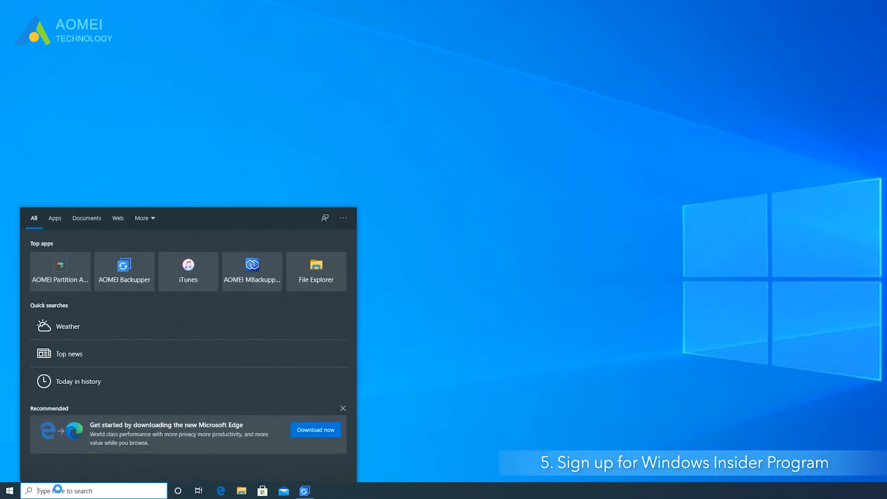
Get started on the Windows Insider Program page in Update & Security settings.
left_click(8, 491)
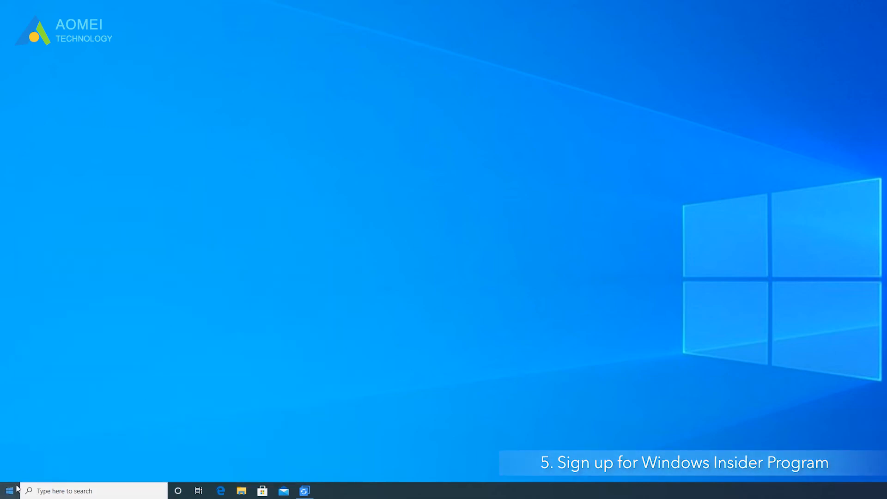
left_click(8, 490)
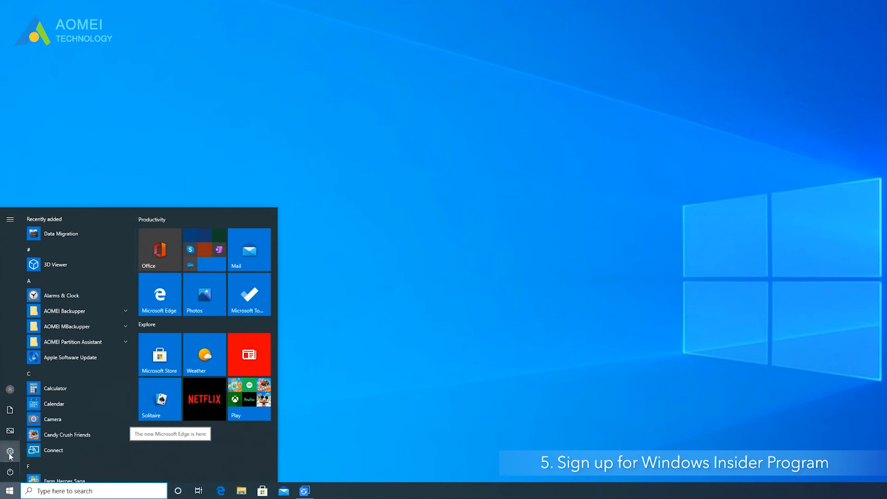
mouse_move(9, 452)
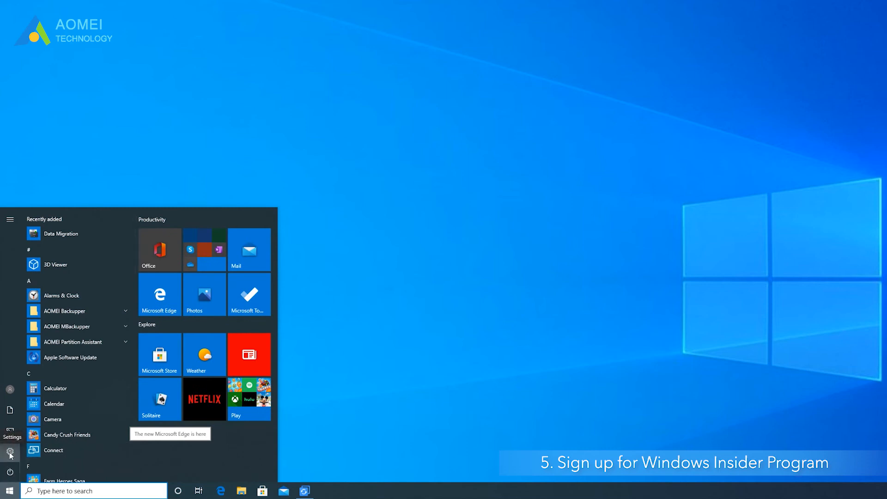
left_click(10, 453)
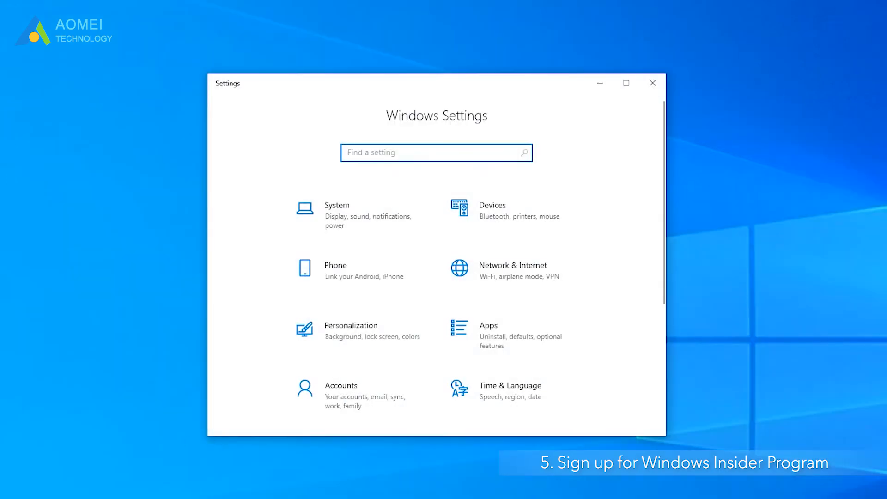
scroll("down", 3)
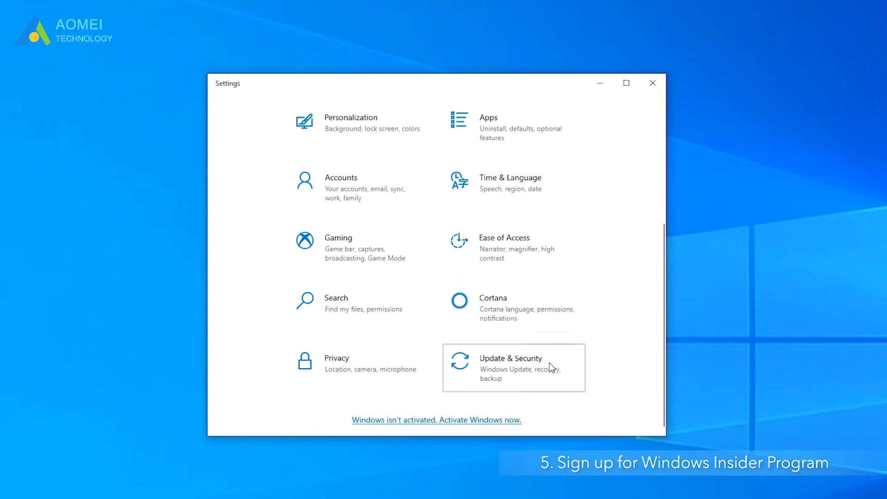
left_click(511, 368)
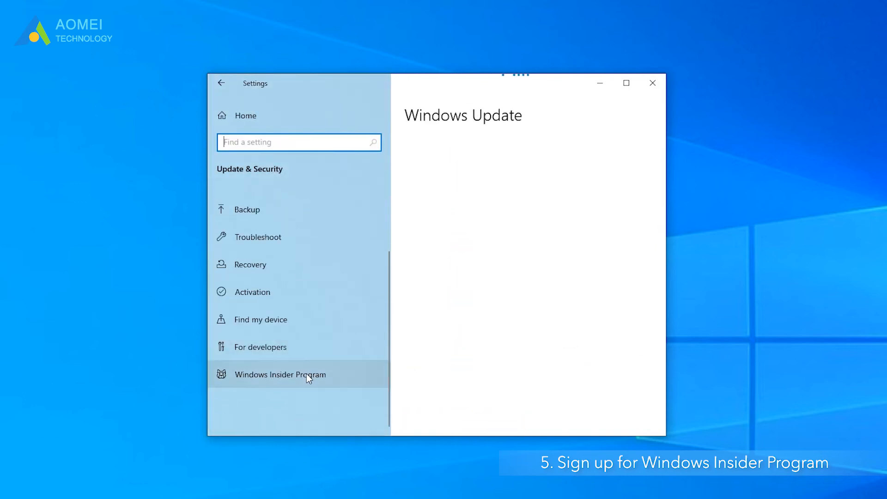
left_click(280, 375)
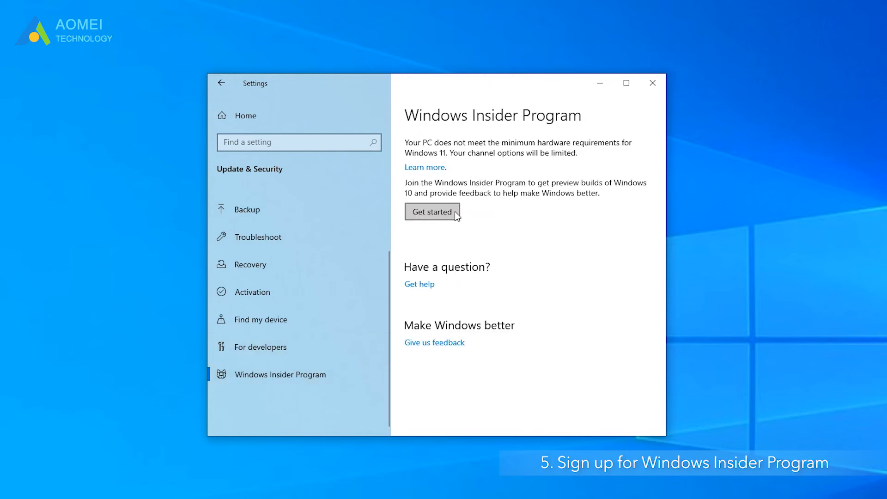
left_click(432, 211)
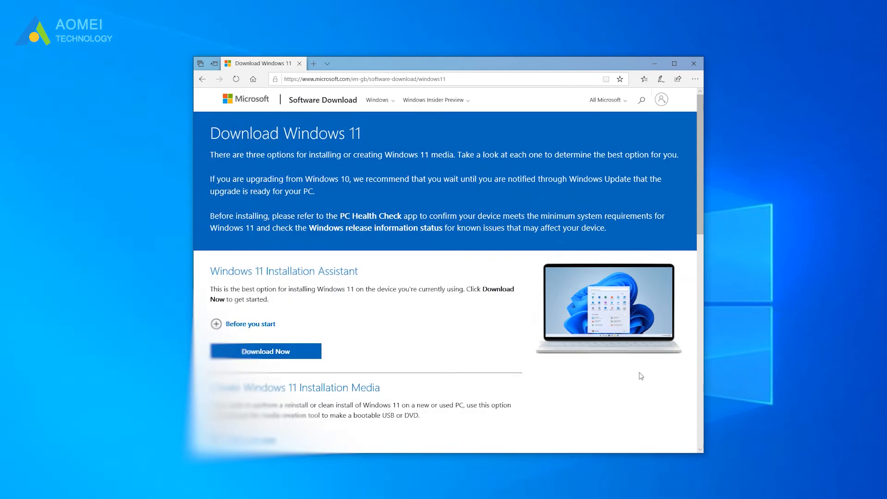
Download the tool under Create Windows 11 Installation Media.
scroll("down", 3)
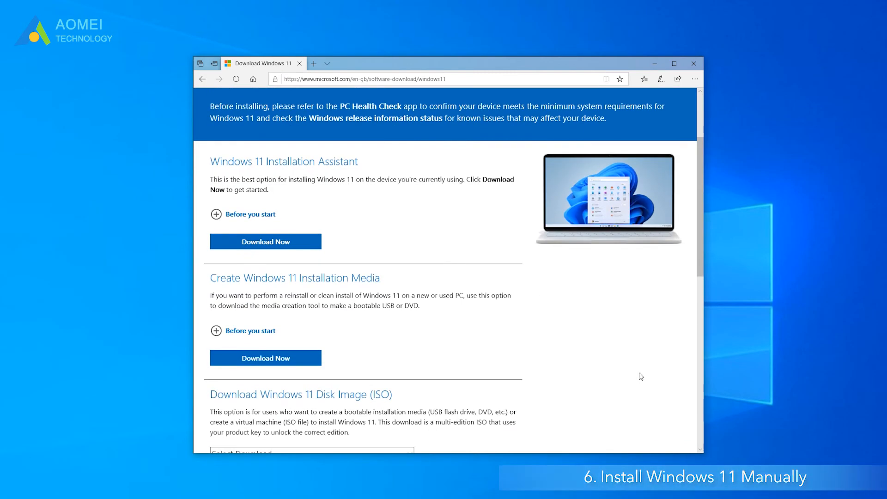
scroll("down", 3)
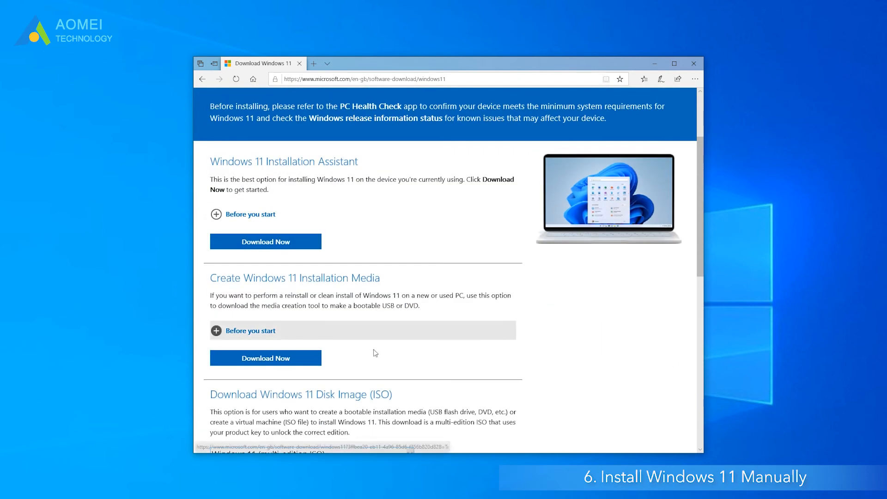
left_click(265, 358)
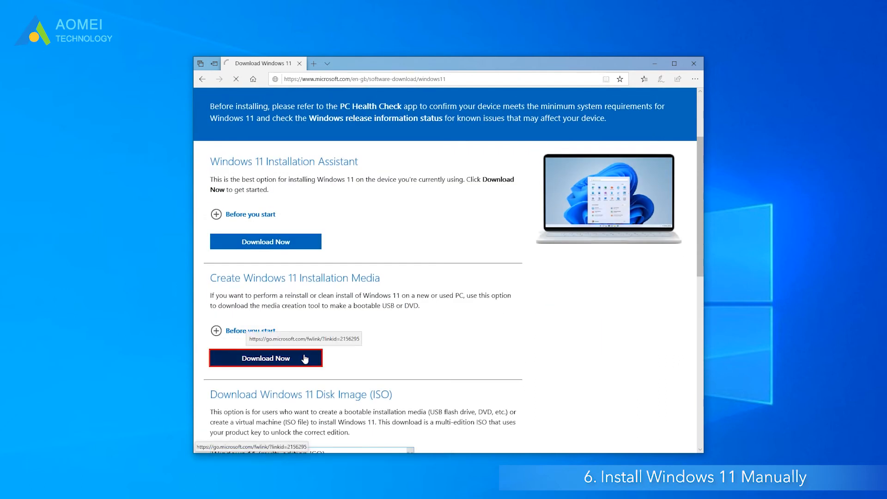
left_click(265, 358)
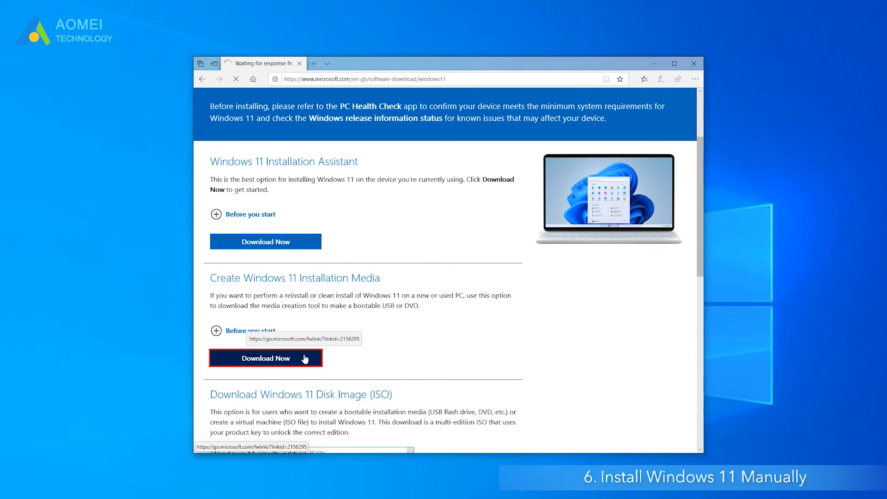
left_click(265, 358)
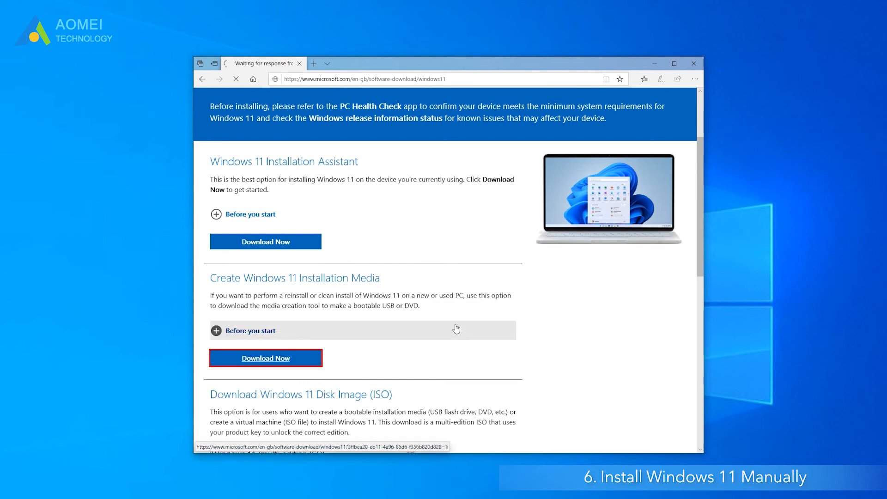
left_click(266, 358)
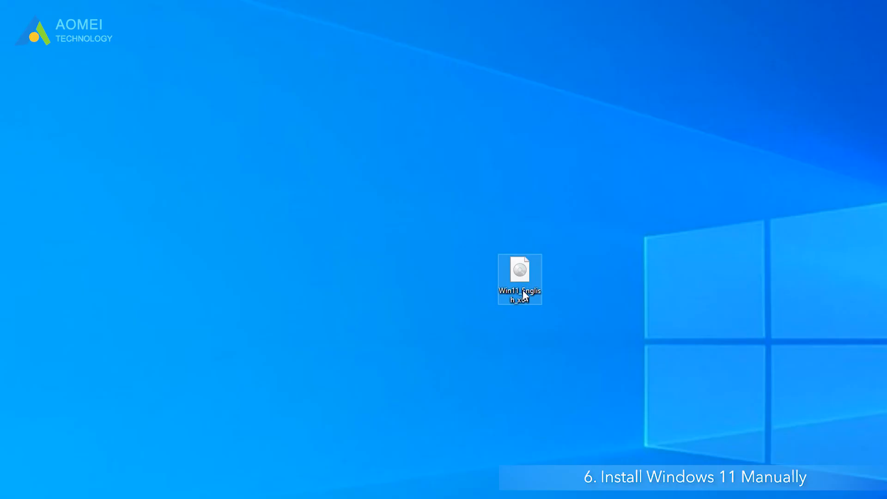
Mount the Win11_English_x64 image, run its setup, and approve the UAC prompt.
right_click(519, 279)
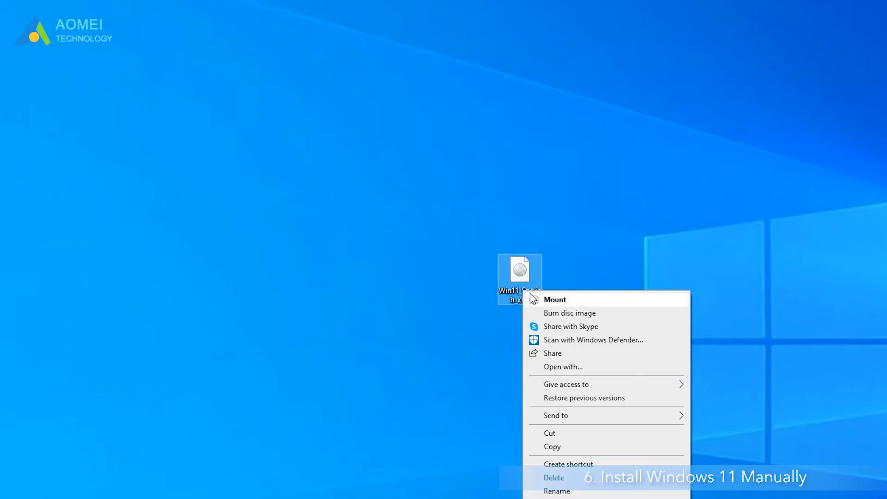
left_click(696, 350)
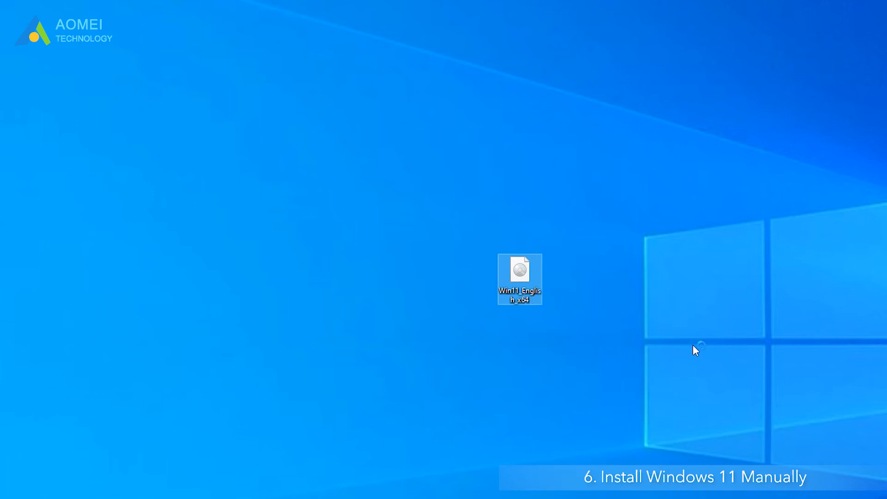
double_click(520, 279)
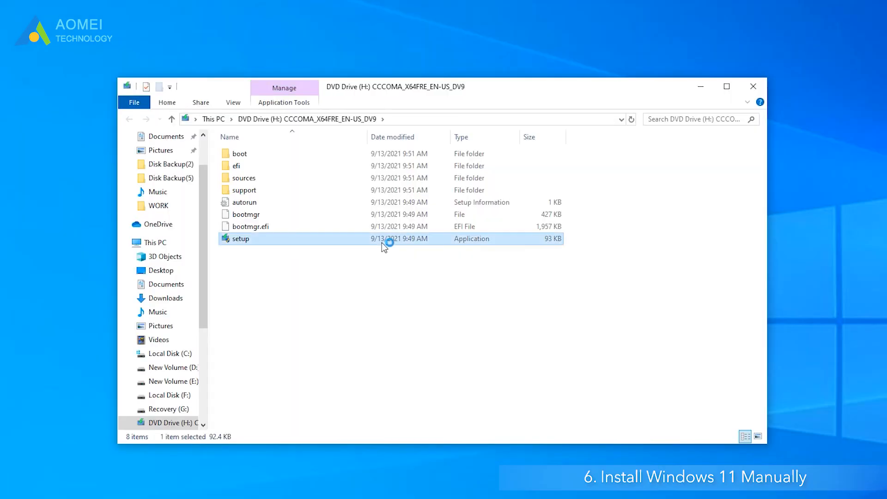
double_click(240, 238)
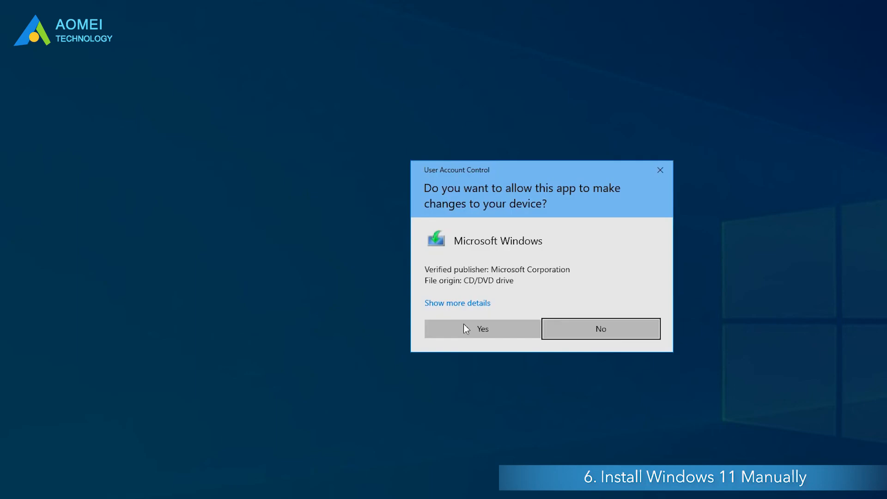
left_click(482, 328)
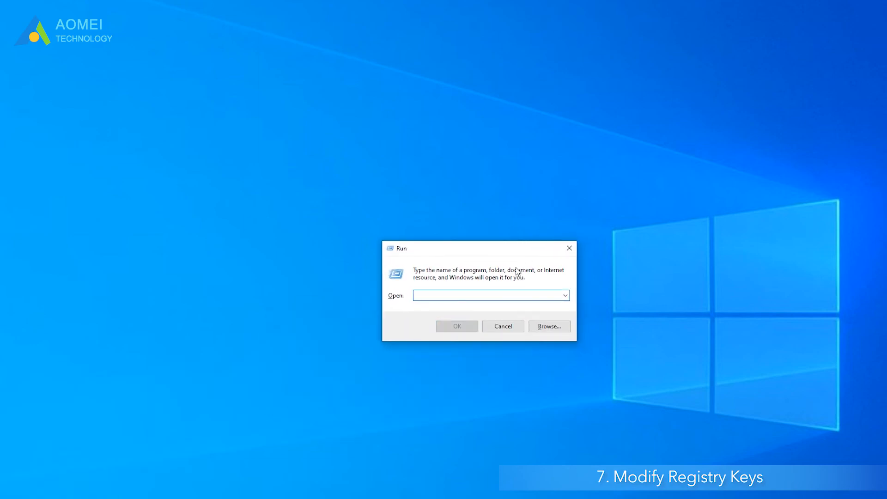
Launch Registry Editor from the Run prompt with regedit.
left_click(457, 326)
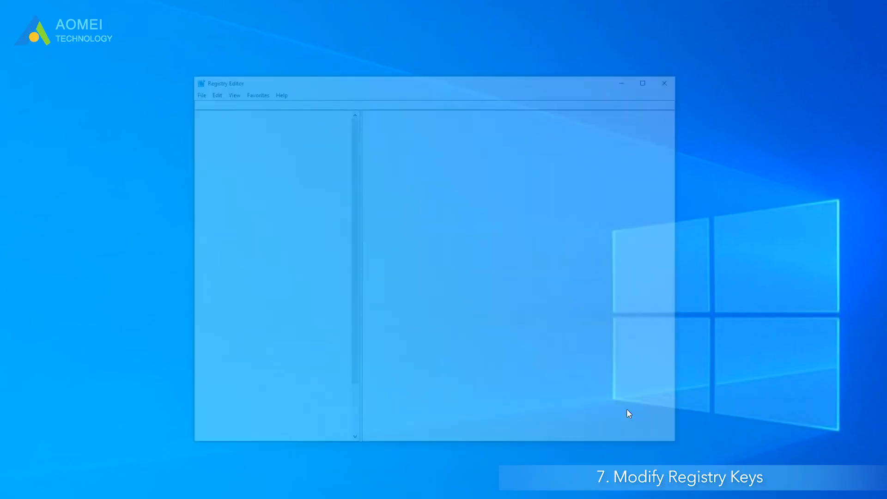